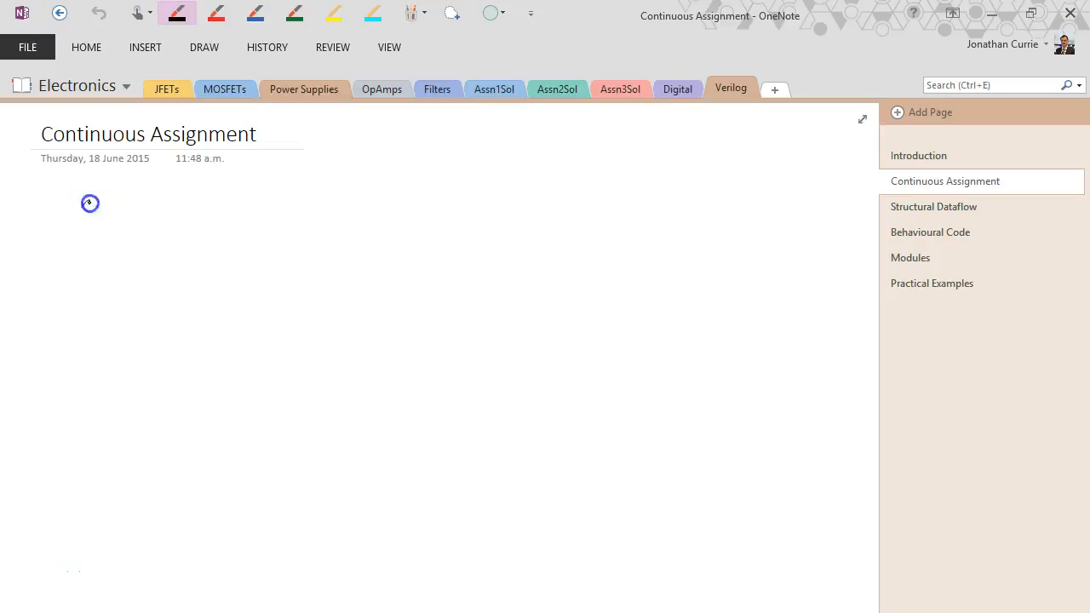
Step: Handwrite 'Continuous connections' then 'physically connecting wires between' in black ink
{"action": "left_click_drag", "start_coordinate": [89, 202], "coordinate": [201, 225]}
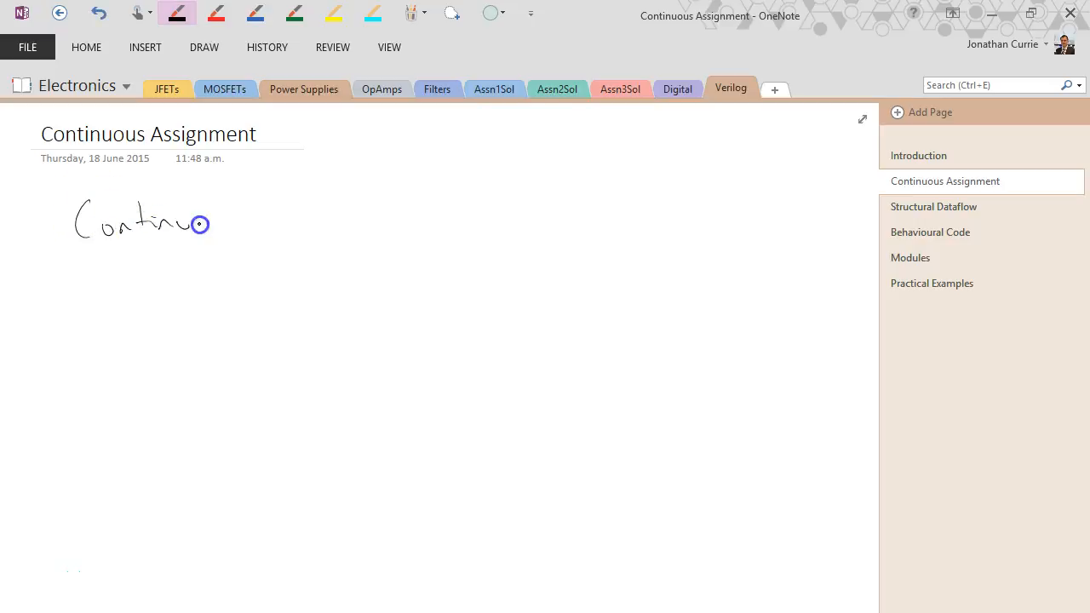
{"action": "left_click_drag", "start_coordinate": [199, 225], "coordinate": [341, 221]}
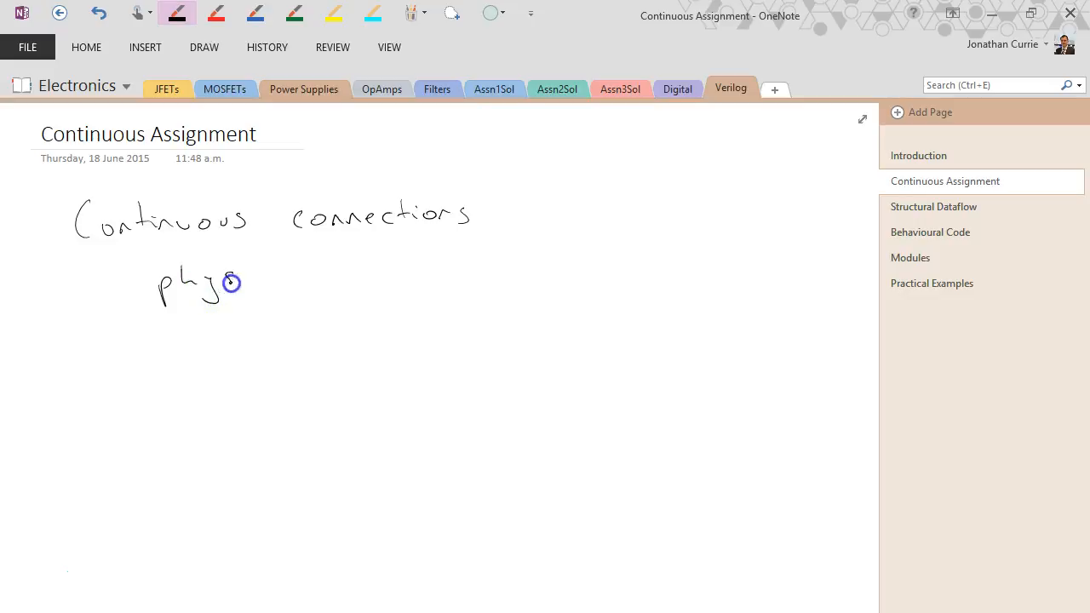
{"action": "left_click_drag", "start_coordinate": [230, 283], "coordinate": [390, 273]}
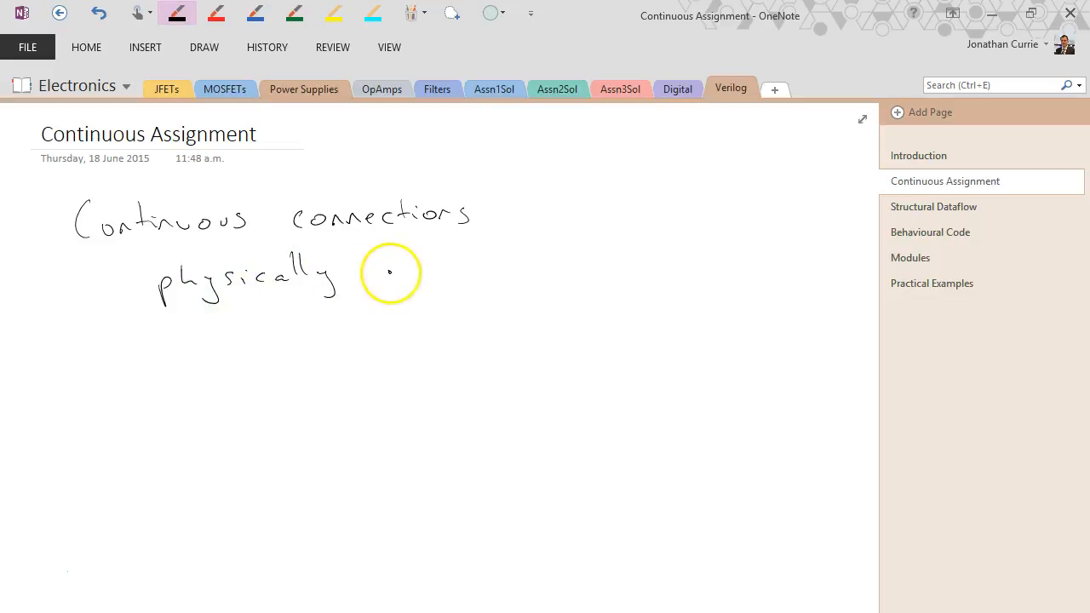
{"action": "left_click_drag", "start_coordinate": [366, 272], "coordinate": [491, 264]}
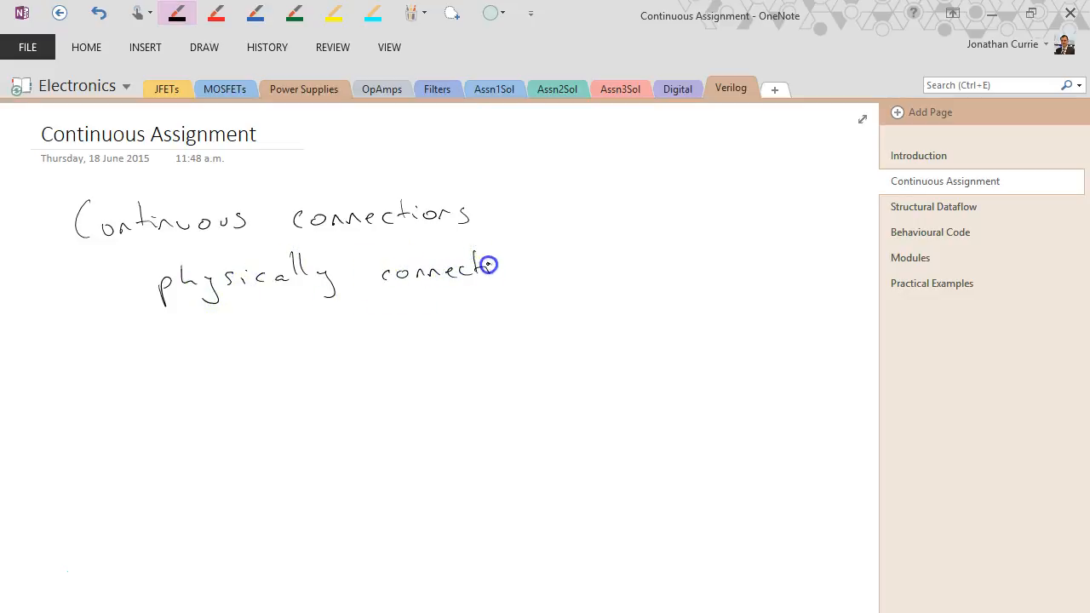
{"action": "left_click_drag", "start_coordinate": [490, 266], "coordinate": [616, 269]}
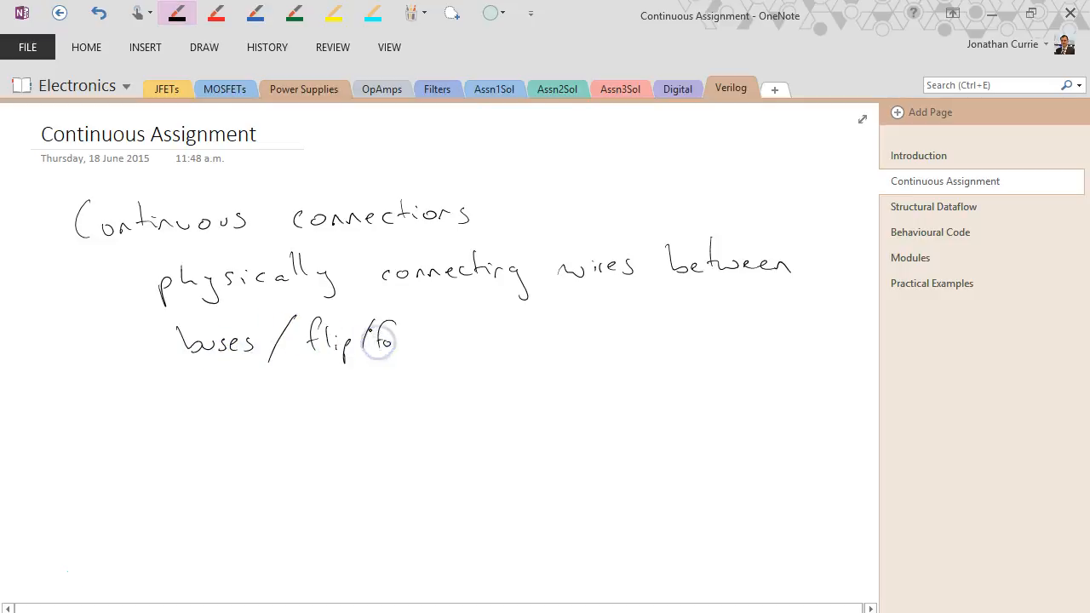
Step: Finish with 'buses / flip-flops or other hardware' and add the arrow before 'physically'
{"action": "left_click_drag", "start_coordinate": [366, 340], "coordinate": [401, 347]}
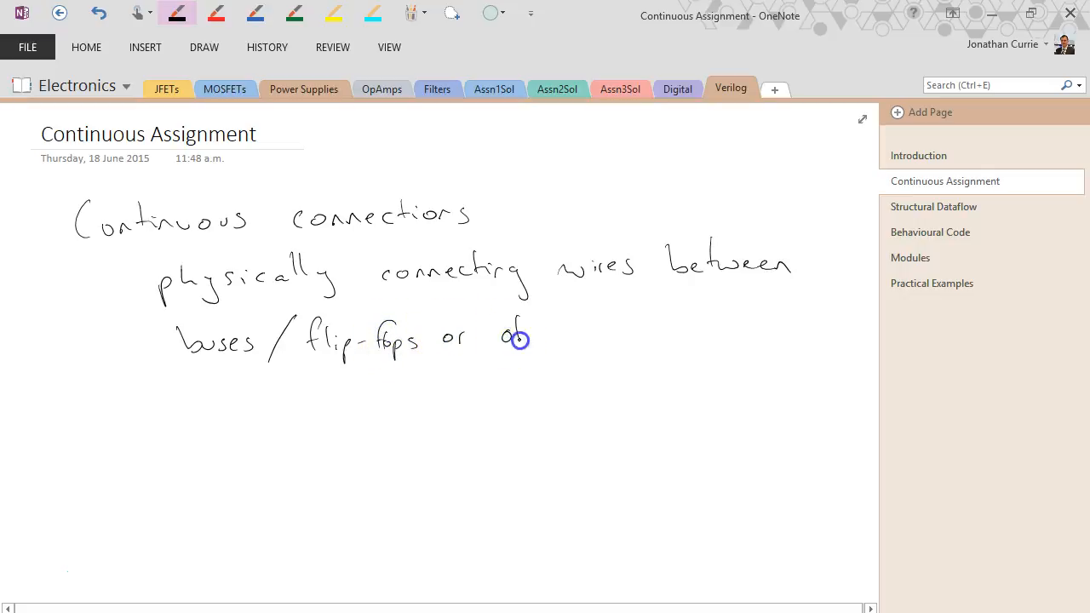
{"action": "left_click_drag", "start_coordinate": [511, 332], "coordinate": [634, 327]}
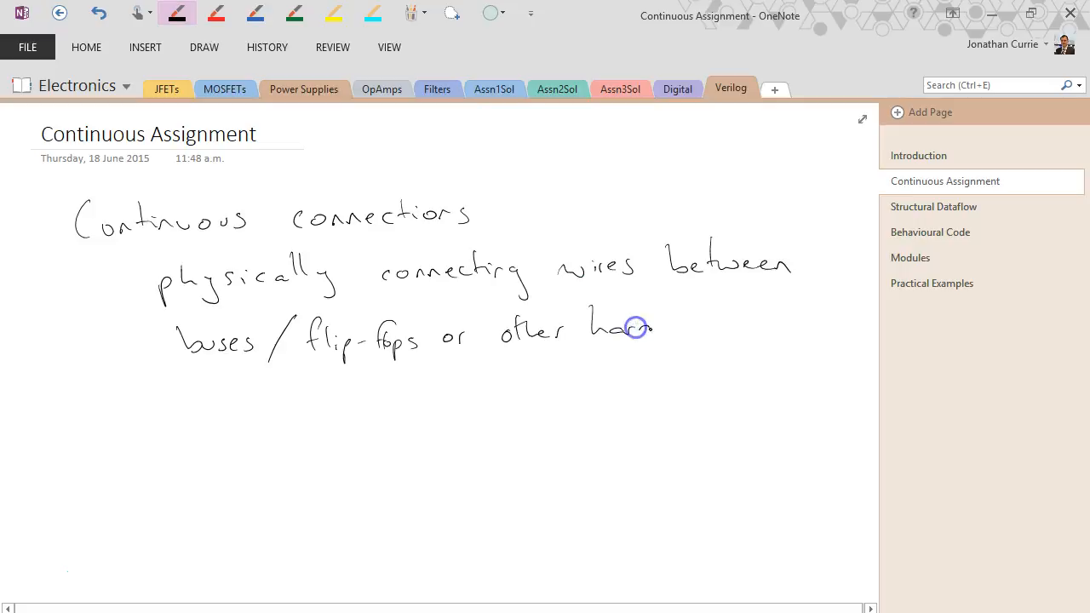
{"action": "left_click_drag", "start_coordinate": [633, 326], "coordinate": [741, 326]}
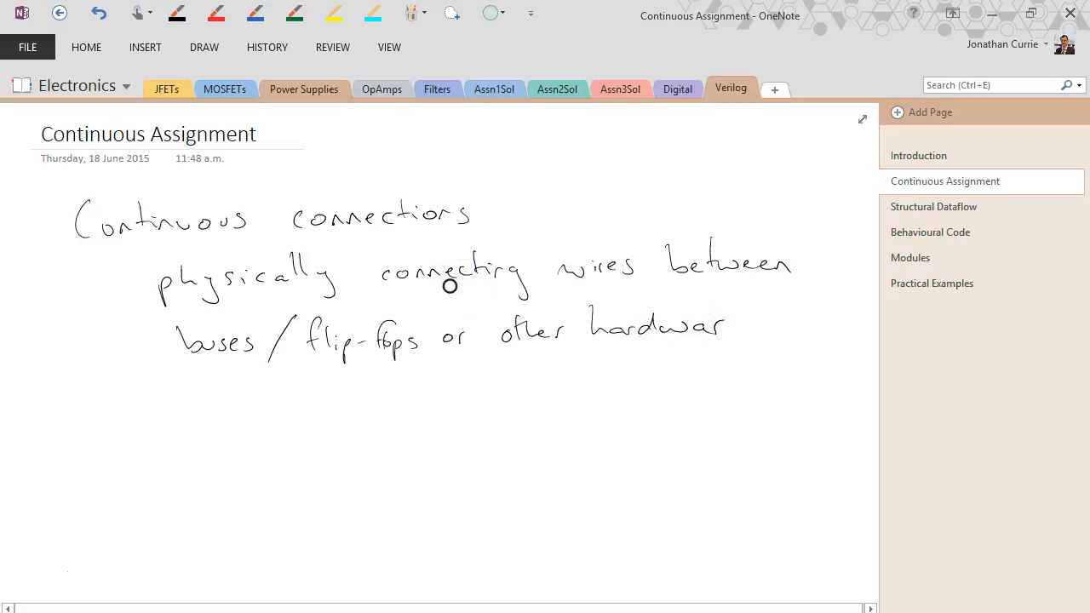
{"action": "left_click_drag", "start_coordinate": [111, 290], "coordinate": [153, 290]}
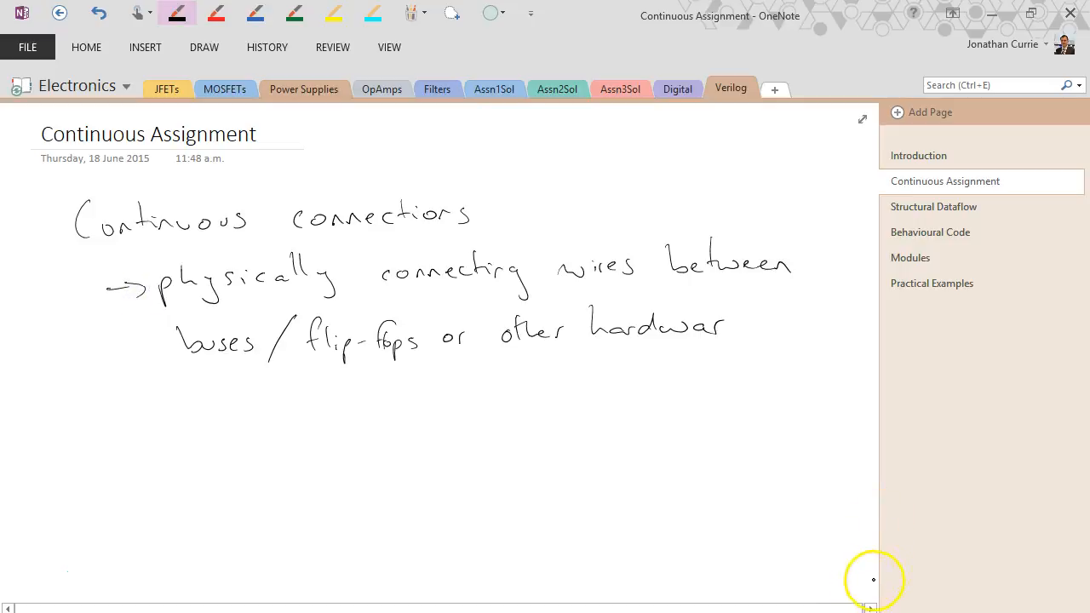
Step: In blue ink, write 'assign' with an arrow labelled 'continuous assignment' beneath it
{"action": "left_click", "coordinate": [255, 14]}
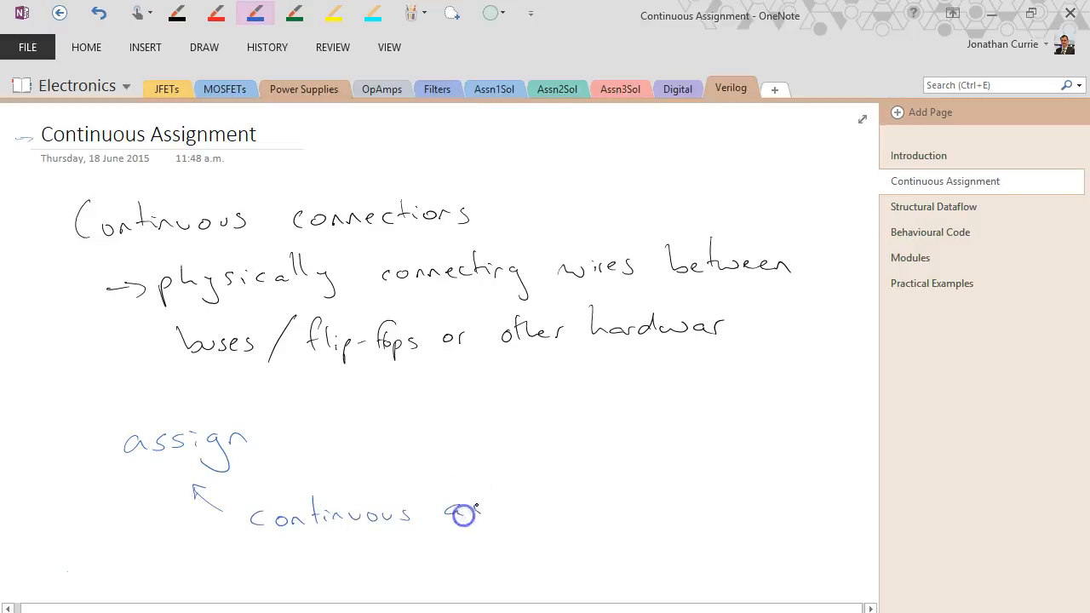
{"action": "left_click_drag", "start_coordinate": [463, 510], "coordinate": [562, 514]}
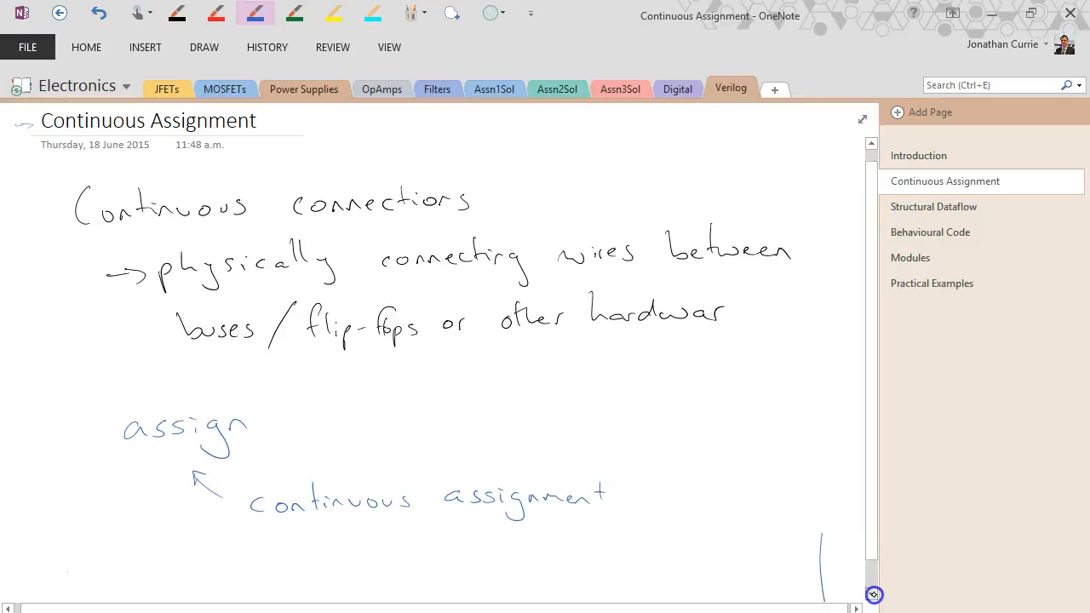
{"action": "scroll", "scroll_direction": "down", "scroll_amount": 3}
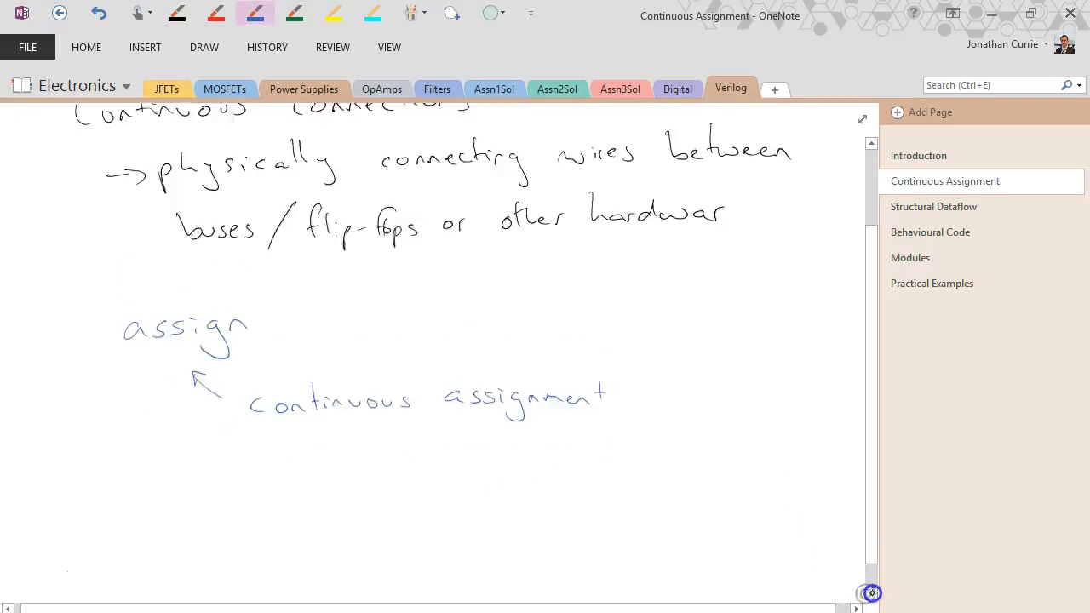
Step: Write the wire declarations and 'assign sum = a + b;' with red notes on bus and output sizes
{"action": "scroll", "scroll_direction": "down", "scroll_amount": 3}
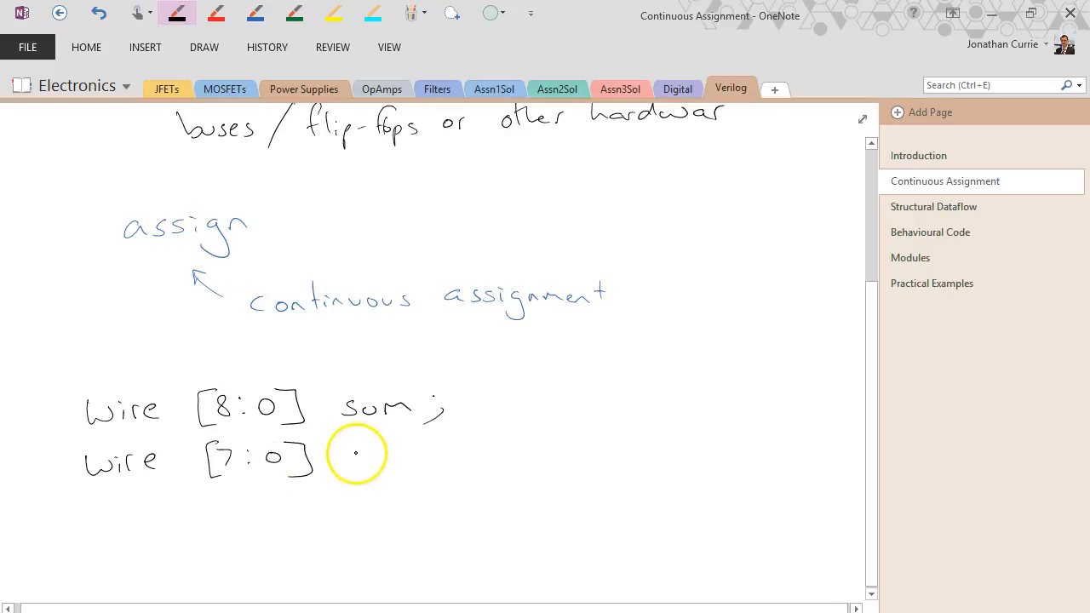
{"action": "type", "text": "a, b;"}
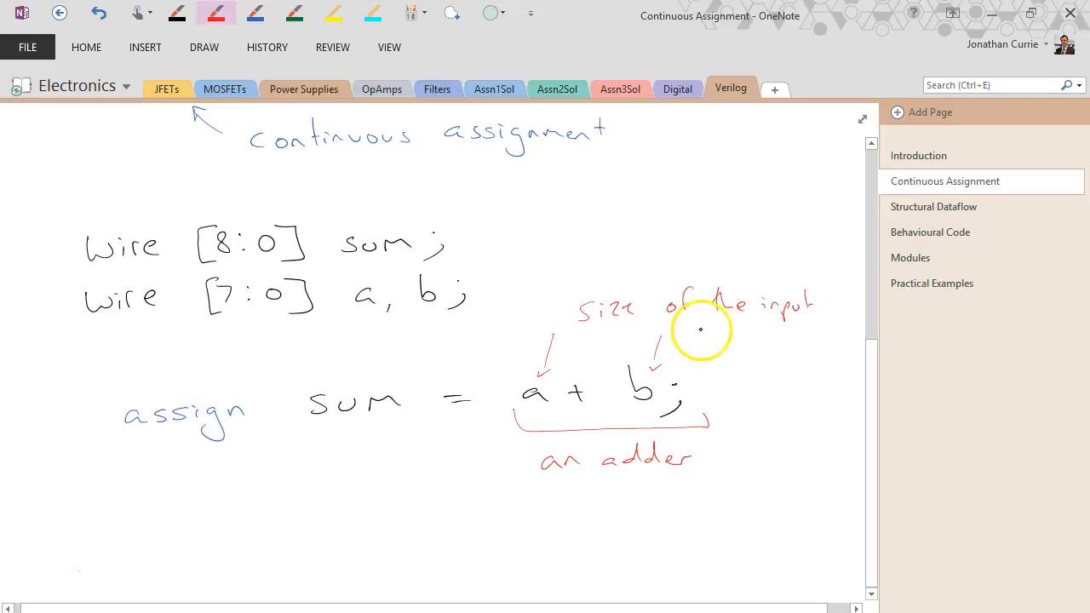
{"action": "type", "text": "buses"}
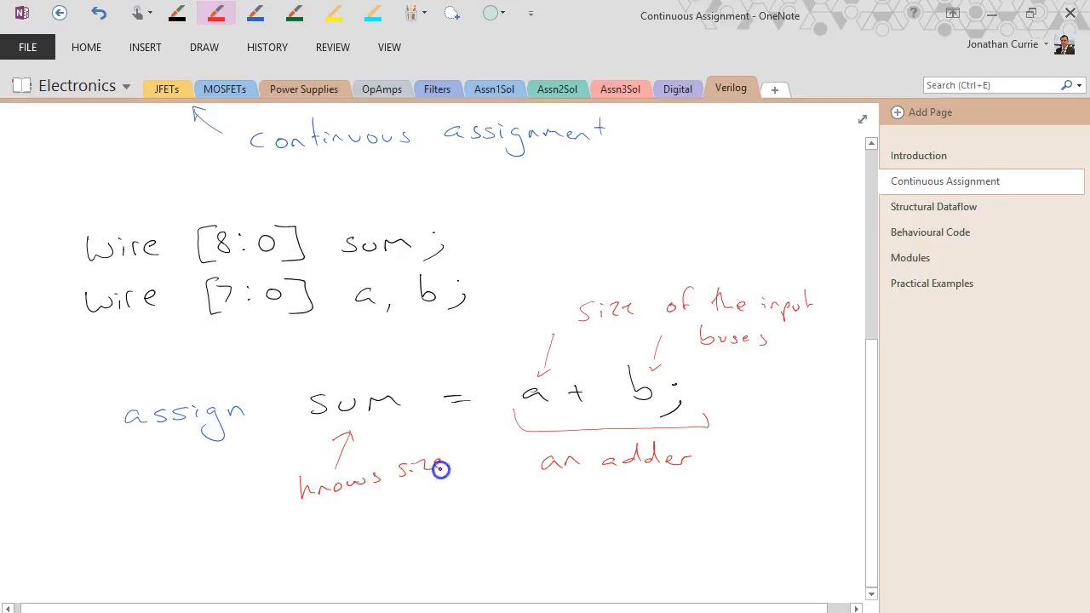
{"action": "left_click_drag", "start_coordinate": [392, 468], "coordinate": [383, 507]}
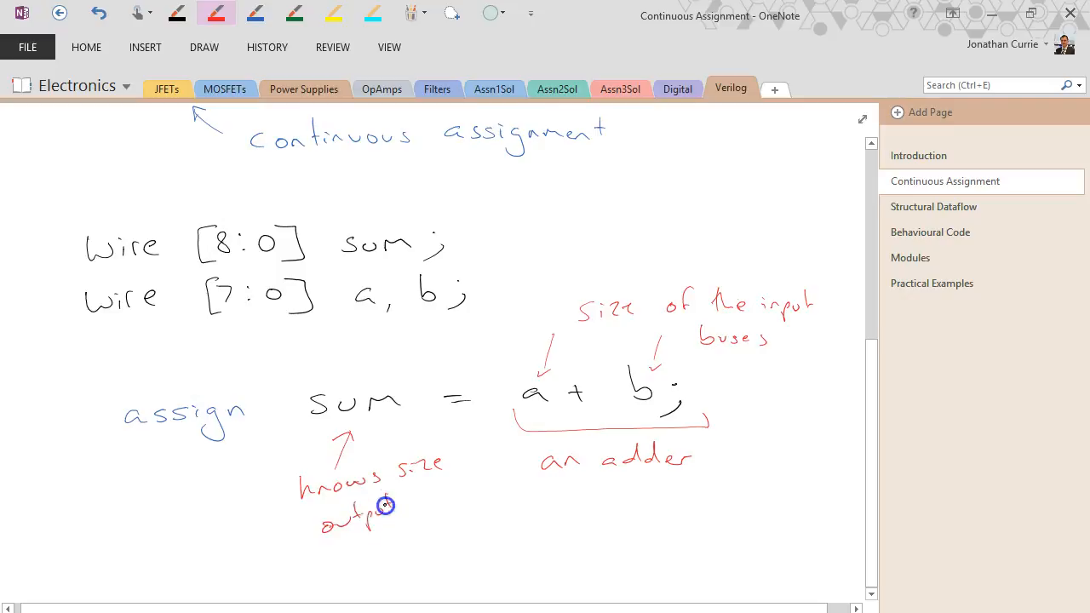
Step: Sketch a '+' block with 8-bit inputs a and b and a 9-bit sum output
{"action": "scroll", "scroll_direction": "down", "scroll_amount": 3}
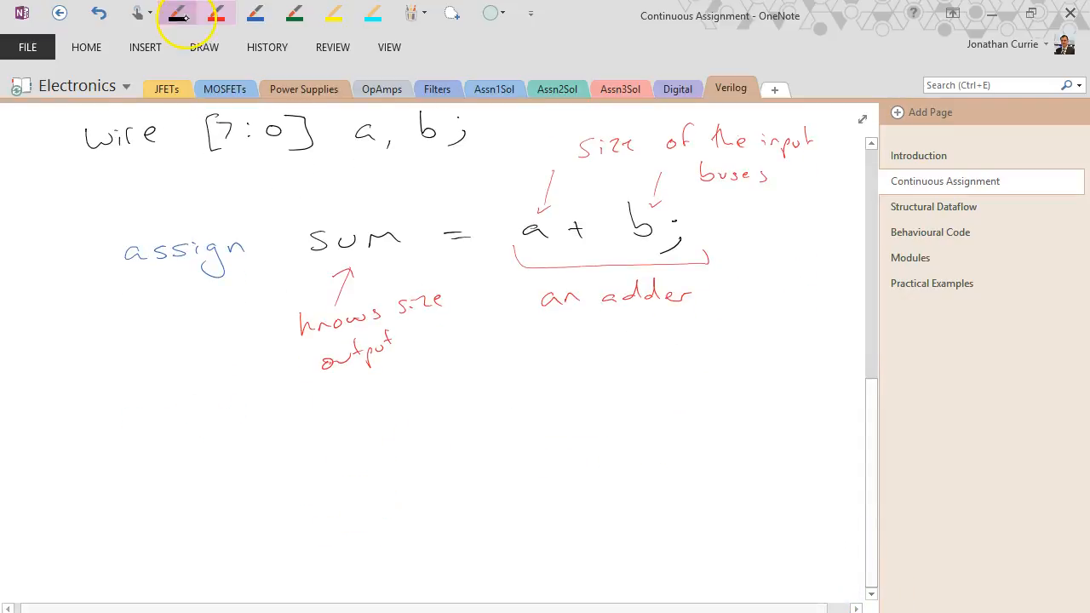
{"action": "left_click_drag", "start_coordinate": [353, 417], "coordinate": [483, 545]}
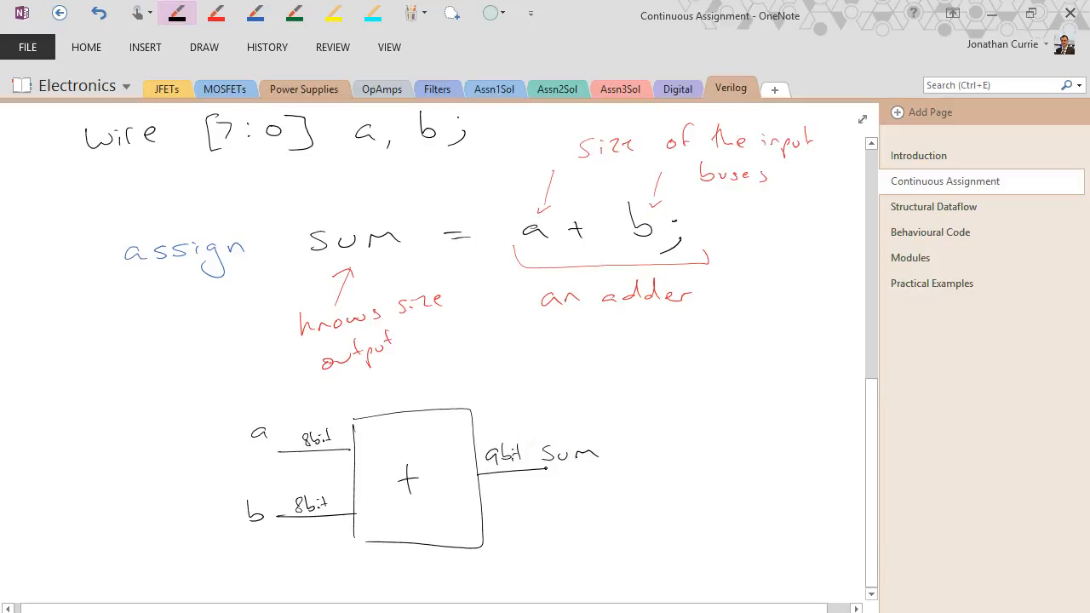
{"action": "scroll", "scroll_direction": "down", "scroll_amount": 3}
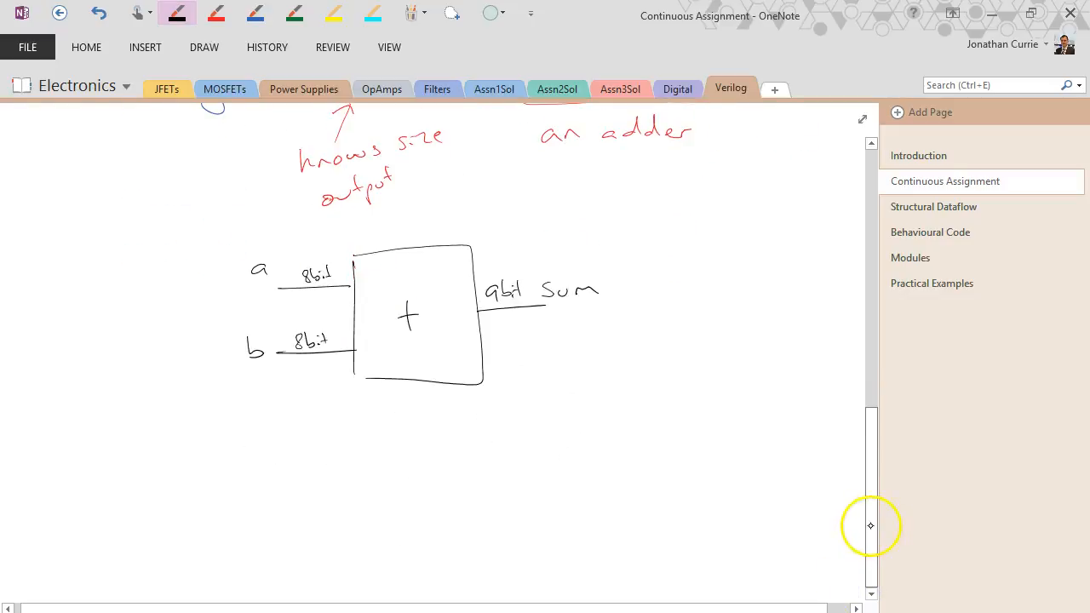
{"action": "mouse_move", "coordinate": [412, 314]}
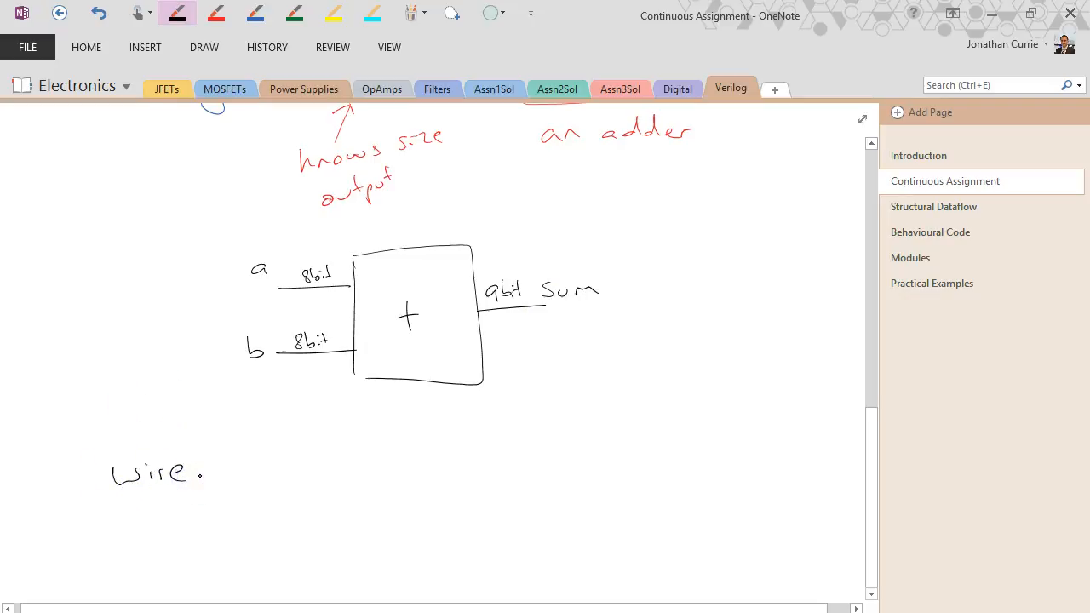
Step: Write the AND gate example 'assign c = a & b' and underline 'continuously being updated'
{"action": "left_click_drag", "start_coordinate": [230, 473], "coordinate": [307, 456]}
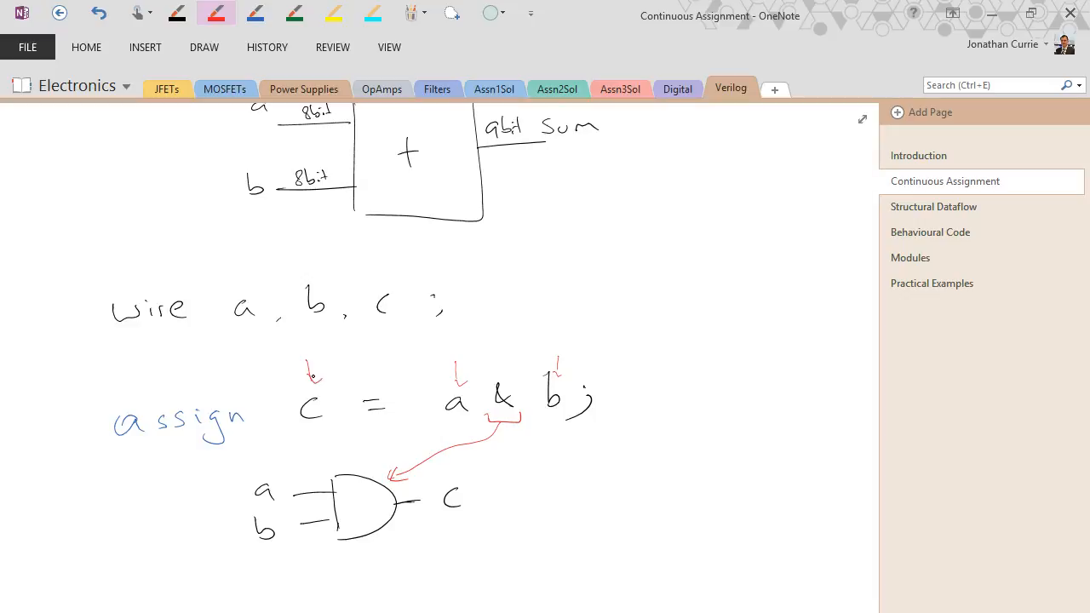
{"action": "scroll", "scroll_direction": "down", "scroll_amount": 3}
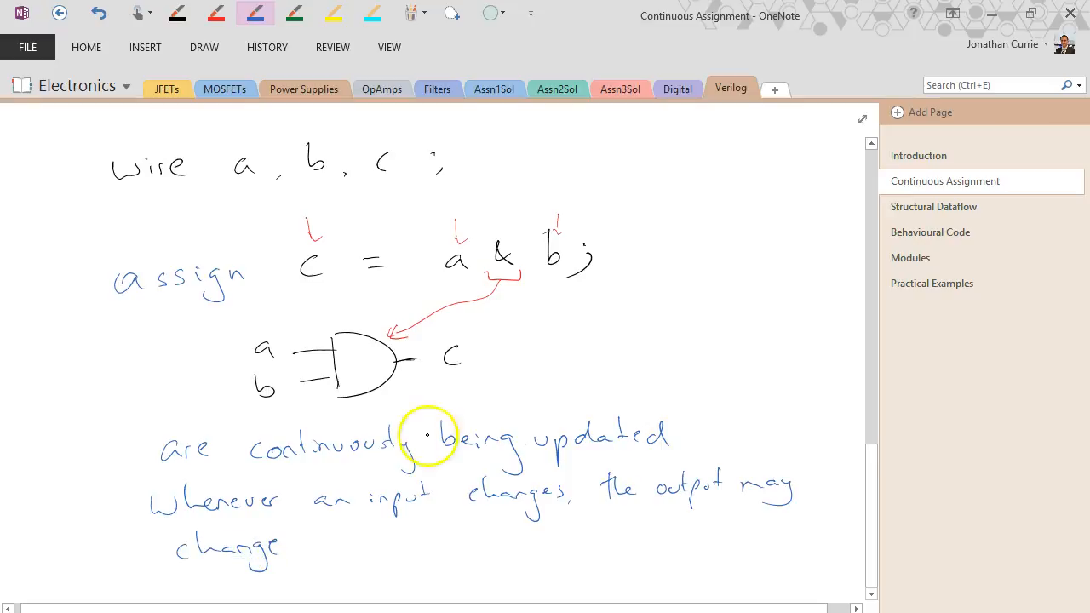
{"action": "left_click_drag", "start_coordinate": [246, 468], "coordinate": [681, 460]}
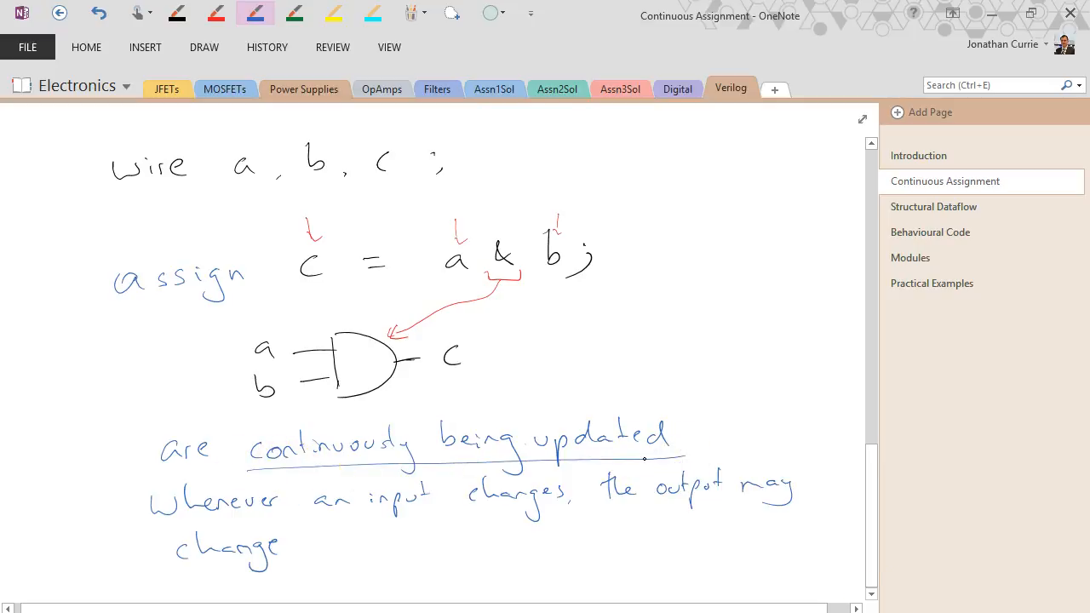
{"action": "scroll", "scroll_direction": "down", "scroll_amount": 3}
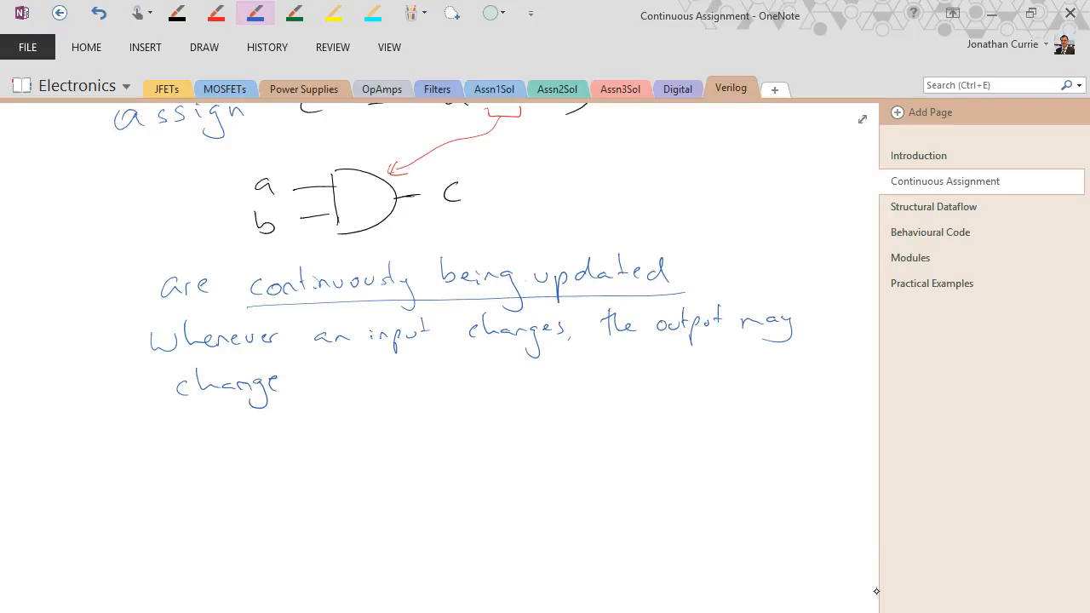
Step: Below a separator line, write 'wire a, b, c;', 'assign b = a;' and 'assign c = b;'
{"action": "scroll", "scroll_direction": "down", "scroll_amount": 3}
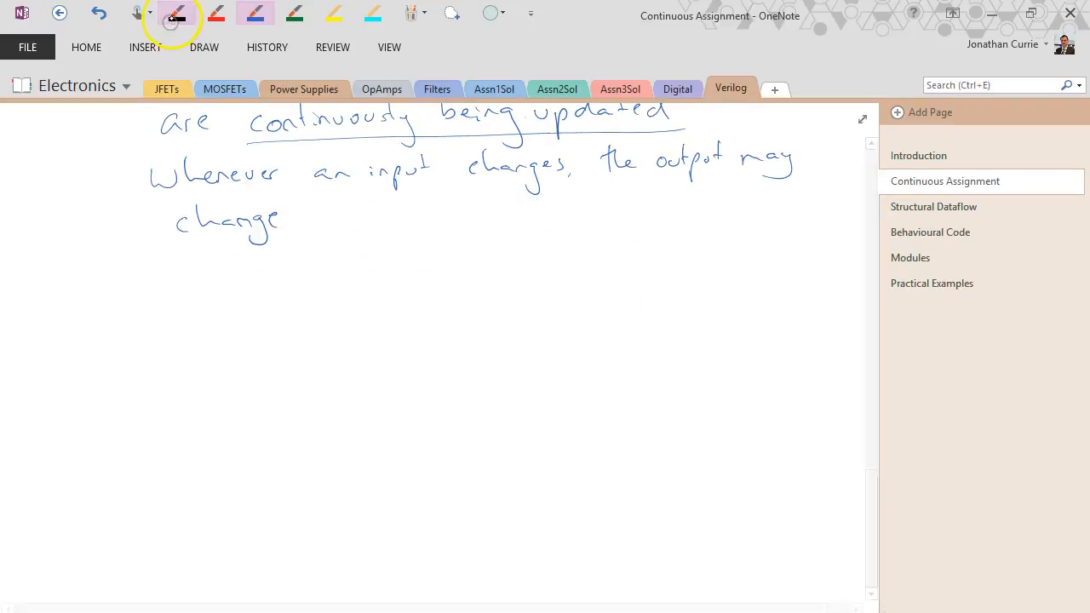
{"action": "left_click_drag", "start_coordinate": [136, 320], "coordinate": [201, 315]}
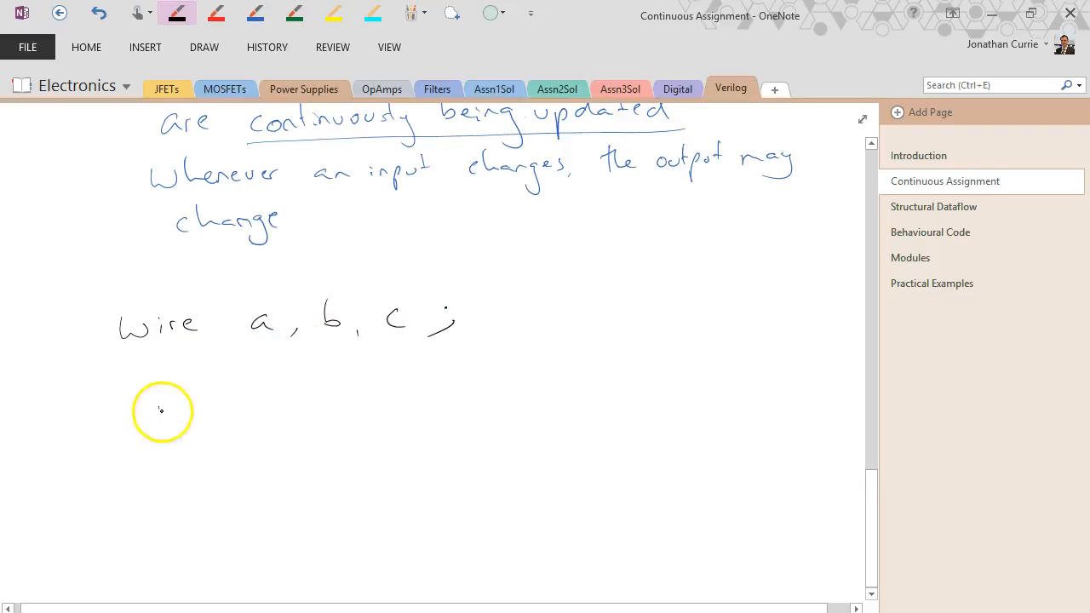
{"action": "left_click_drag", "start_coordinate": [145, 417], "coordinate": [247, 417]}
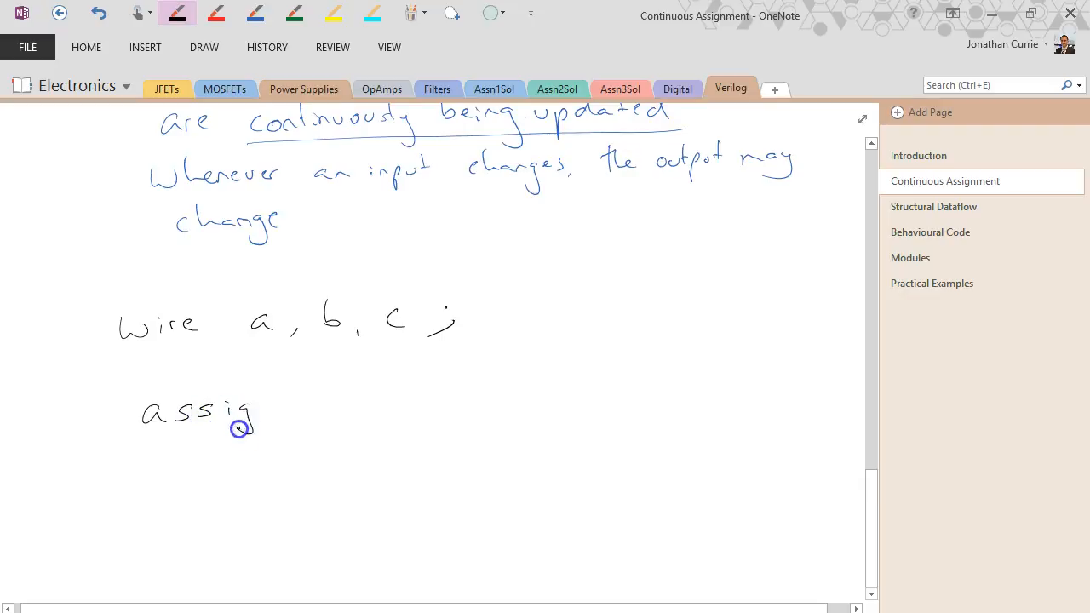
{"action": "left_click_drag", "start_coordinate": [238, 429], "coordinate": [385, 405]}
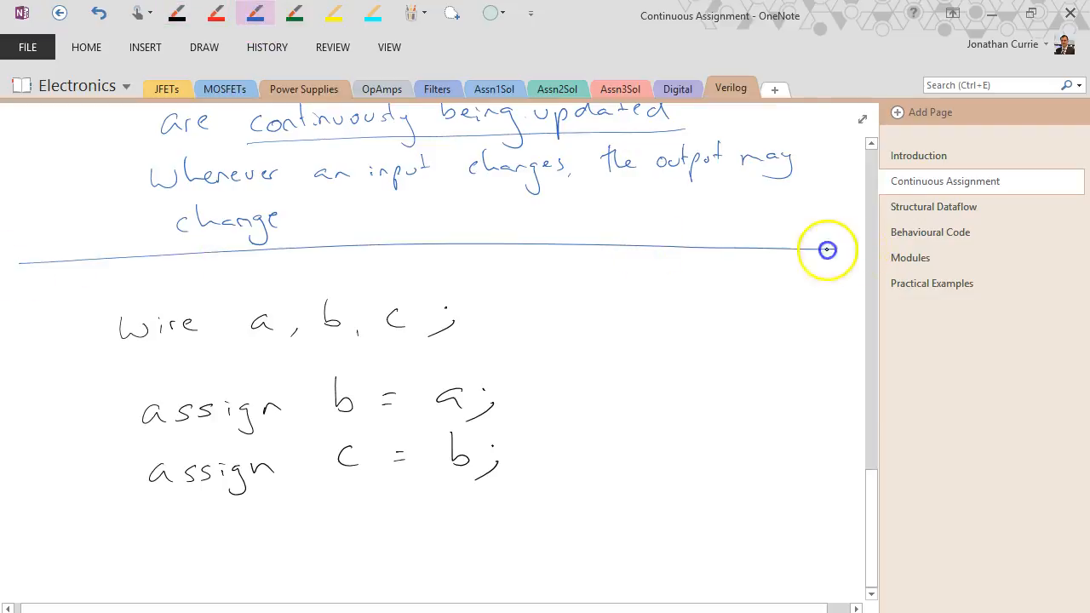
Step: Note software gives c = a while hardware runs both at once, and label the bracketed assigns 'parallel!'
{"action": "left_click_drag", "start_coordinate": [544, 371], "coordinate": [520, 494]}
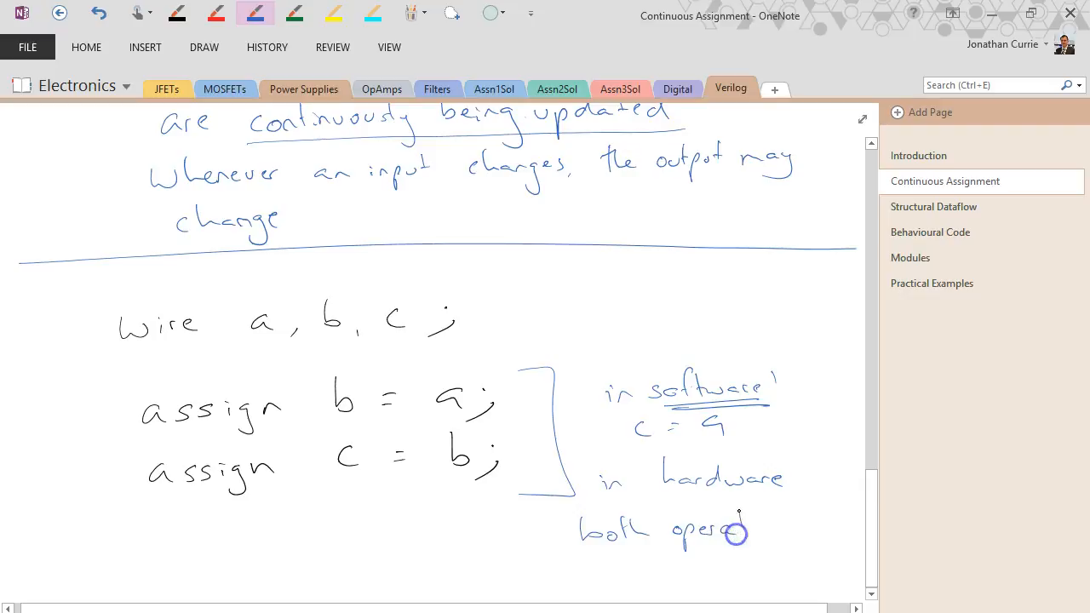
{"action": "left_click_drag", "start_coordinate": [735, 531], "coordinate": [600, 576]}
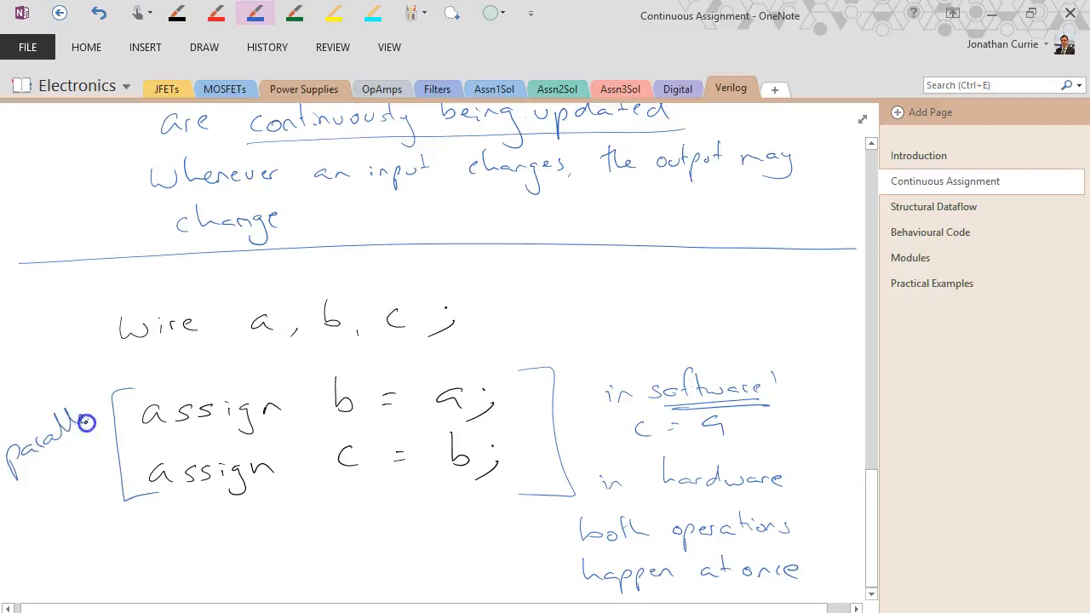
{"action": "left_click_drag", "start_coordinate": [85, 400], "coordinate": [102, 417]}
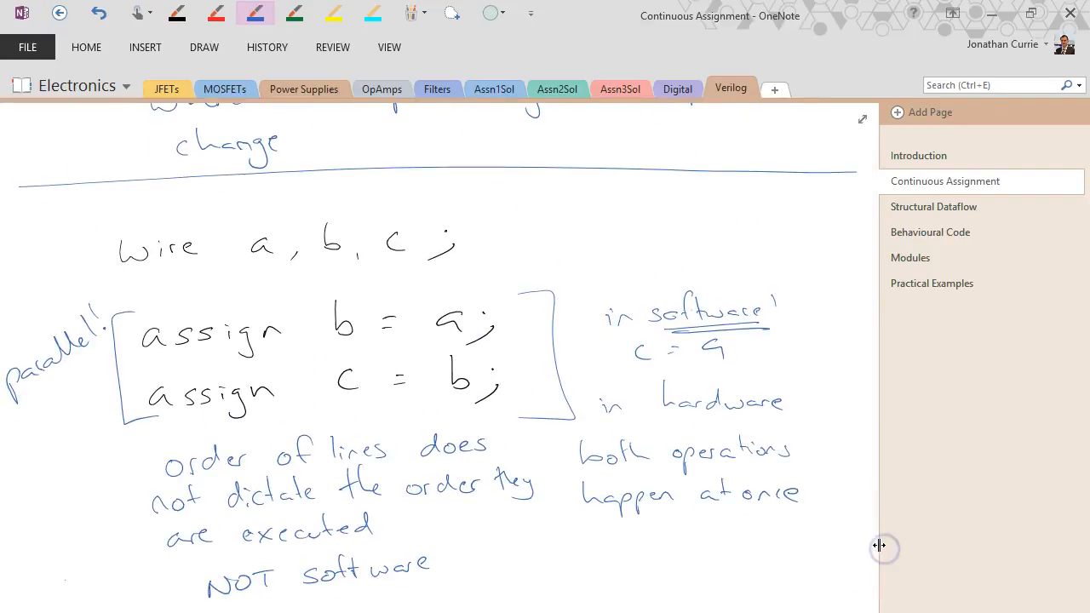
{"action": "mouse_move", "coordinate": [878, 545]}
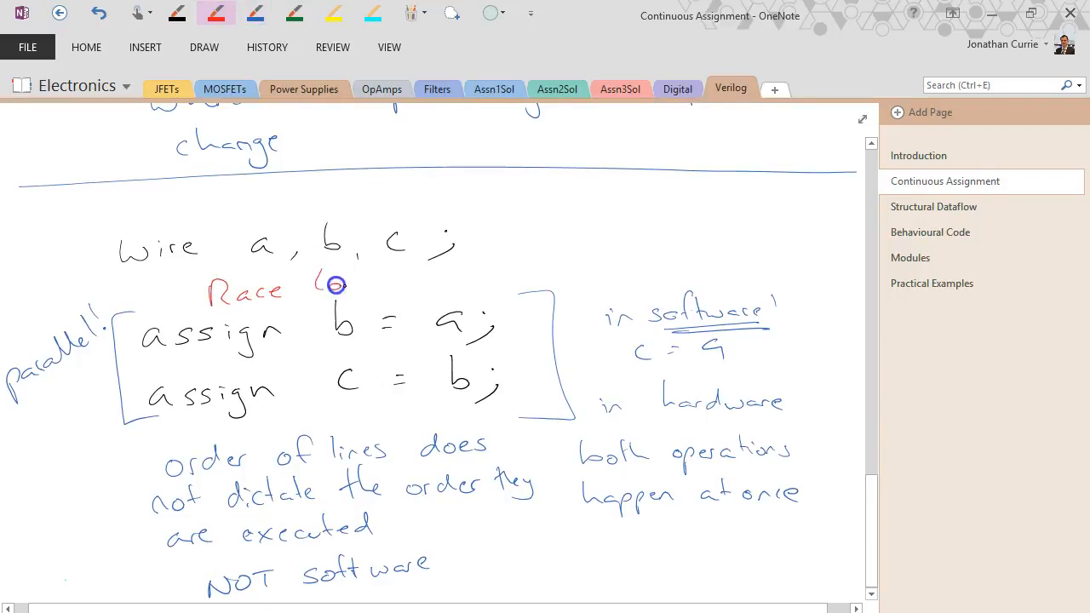
Step: Note line order does not dictate execution, and title the example 'Race Condition' in red
{"action": "type", "text": "Condition"}
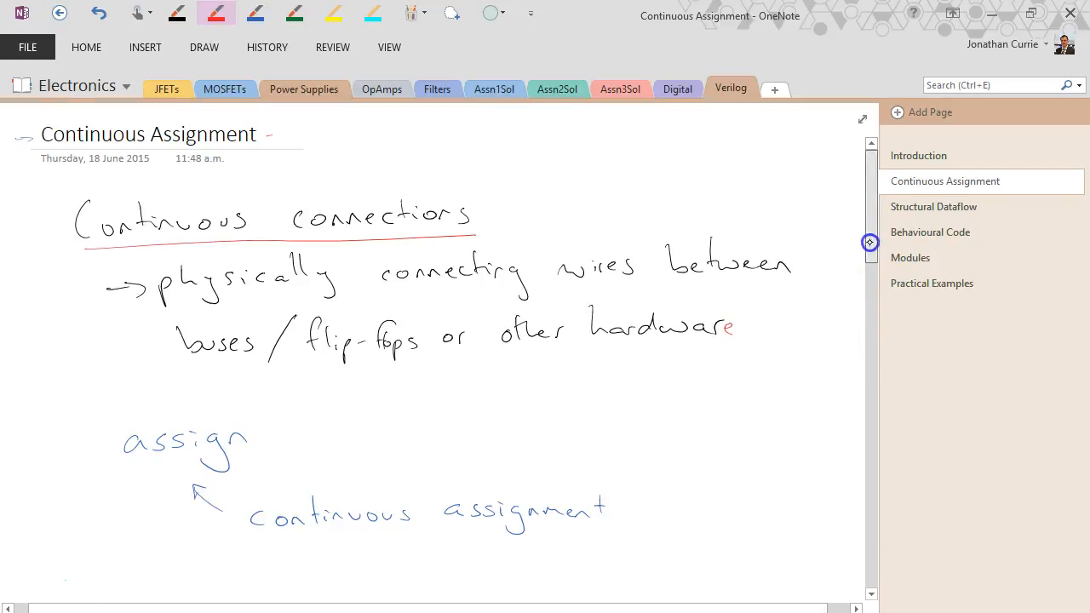
Step: Draw a red arrow from 'an adder' to the + block diagram
{"action": "scroll", "scroll_direction": "down", "scroll_amount": 3}
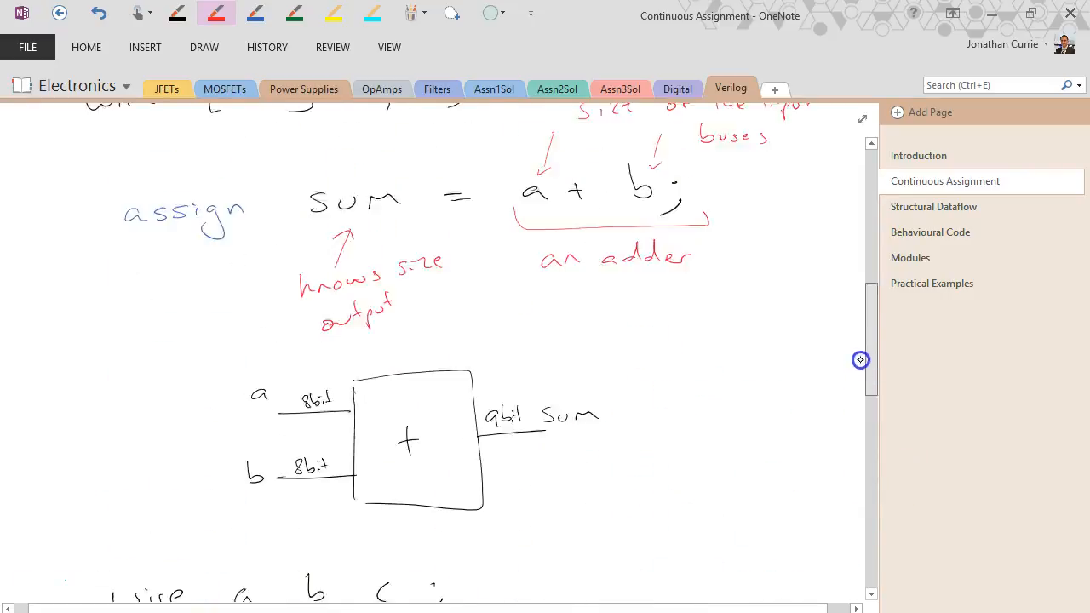
{"action": "scroll", "scroll_direction": "down", "scroll_amount": 3}
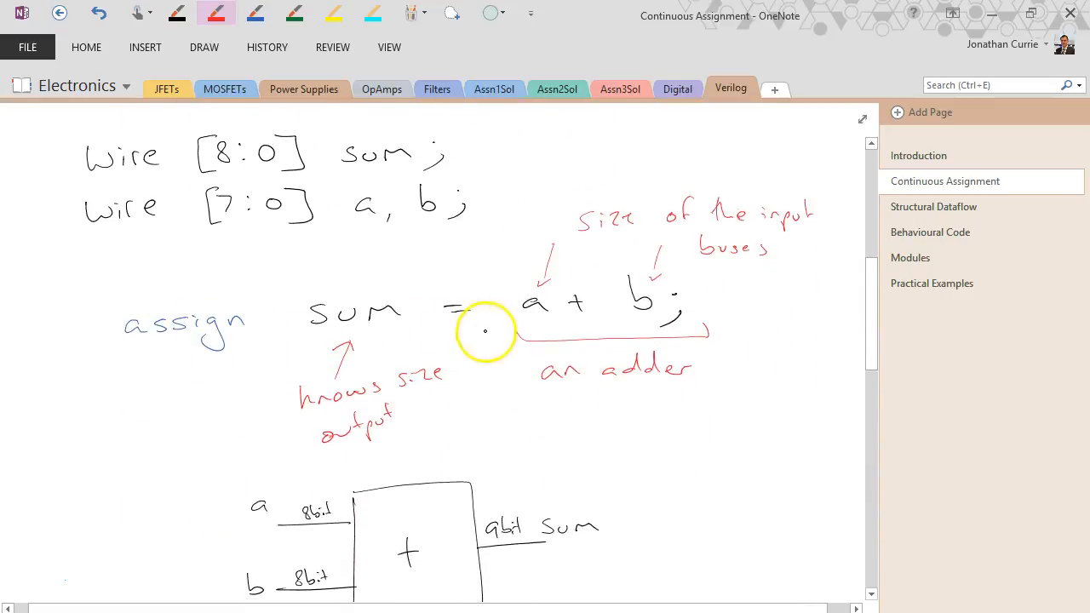
{"action": "scroll", "scroll_direction": "down", "scroll_amount": 3}
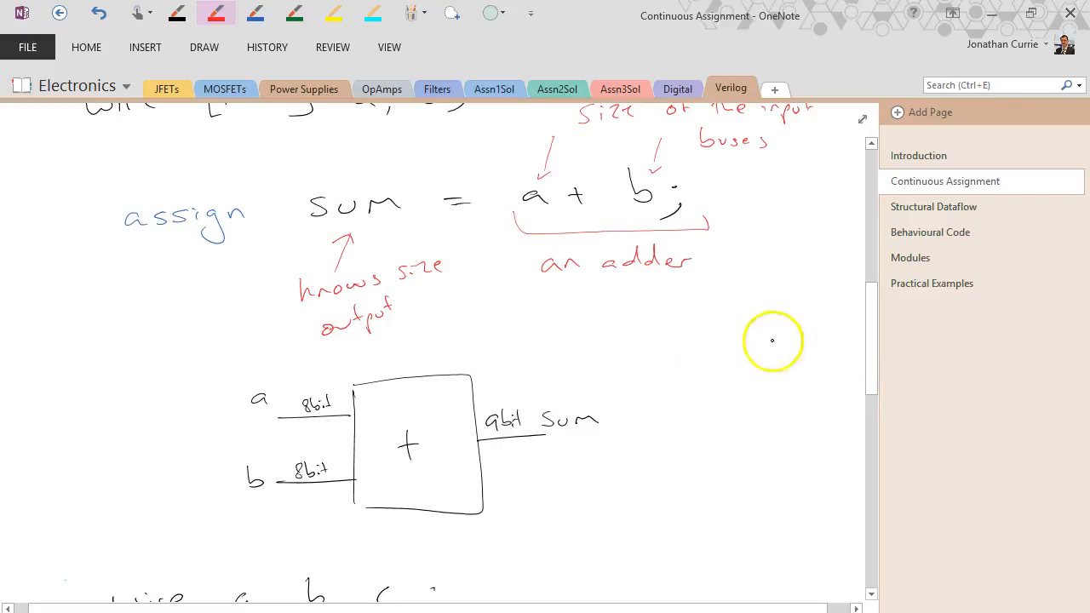
{"action": "left_click_drag", "start_coordinate": [596, 211], "coordinate": [446, 378]}
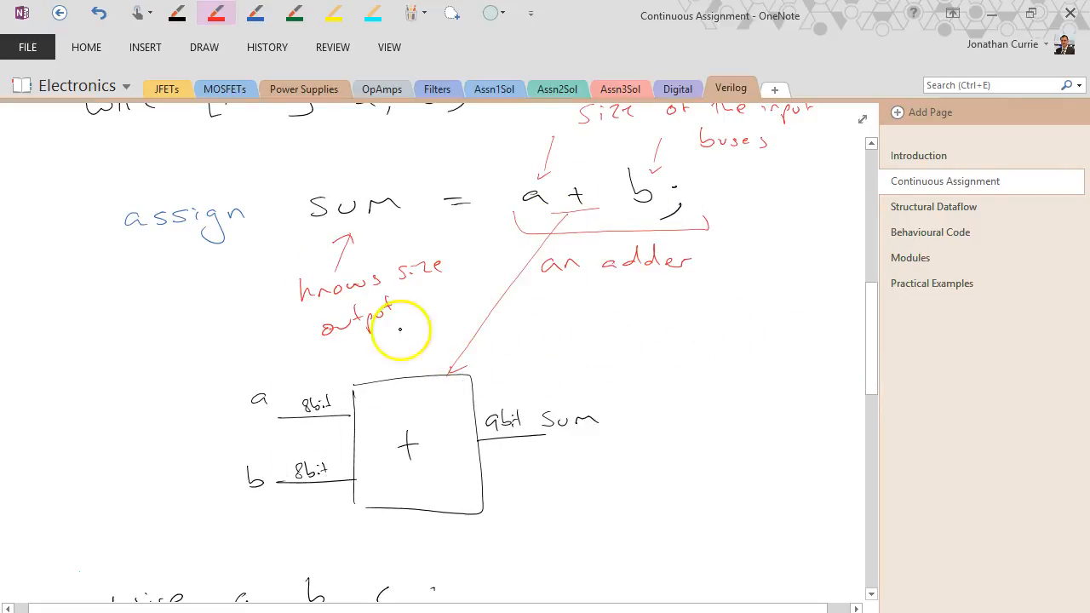
{"action": "scroll", "scroll_direction": "down", "scroll_amount": 3}
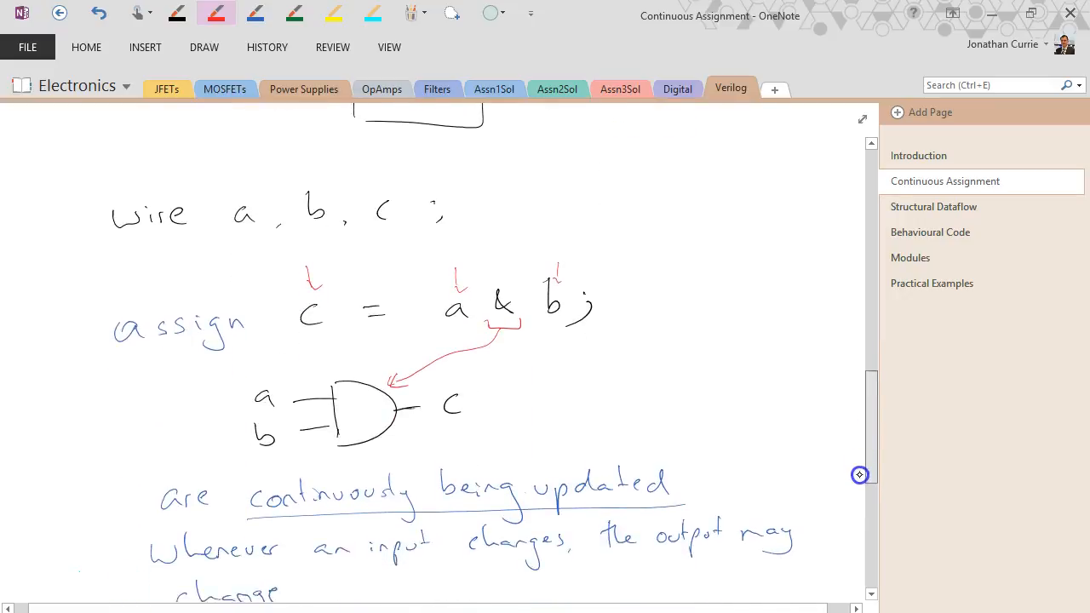
{"action": "scroll", "scroll_direction": "down", "scroll_amount": 3}
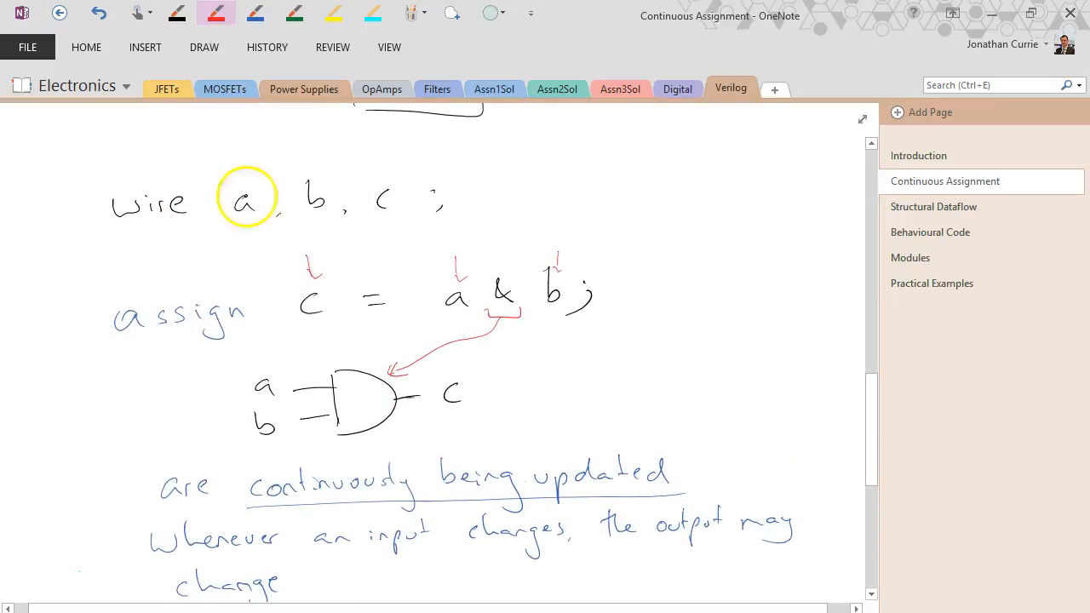
{"action": "left_click_drag", "start_coordinate": [247, 196], "coordinate": [483, 341]}
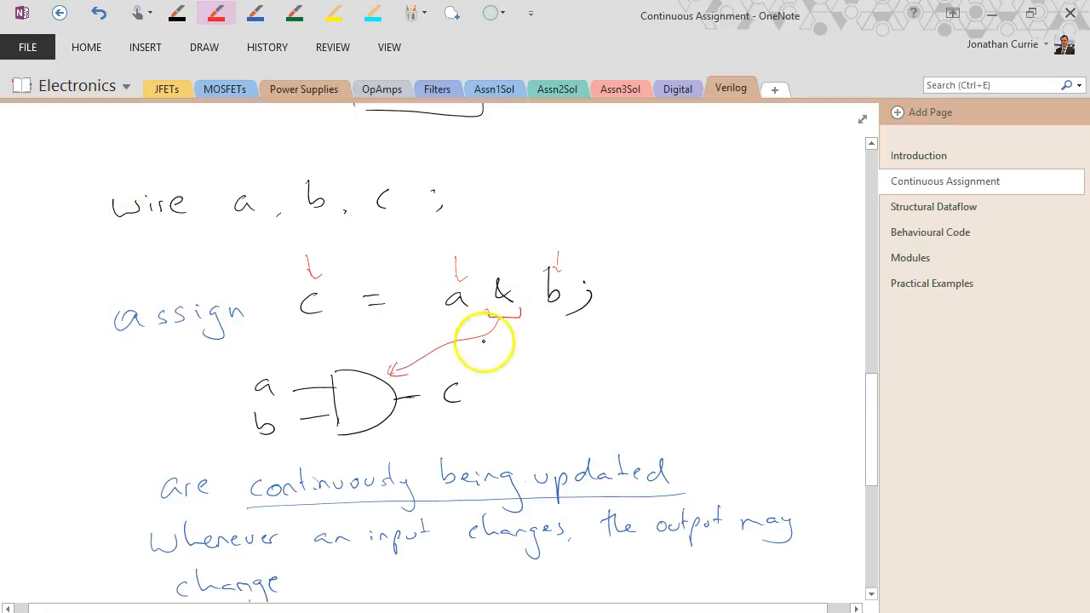
{"action": "scroll", "scroll_direction": "down", "scroll_amount": 3}
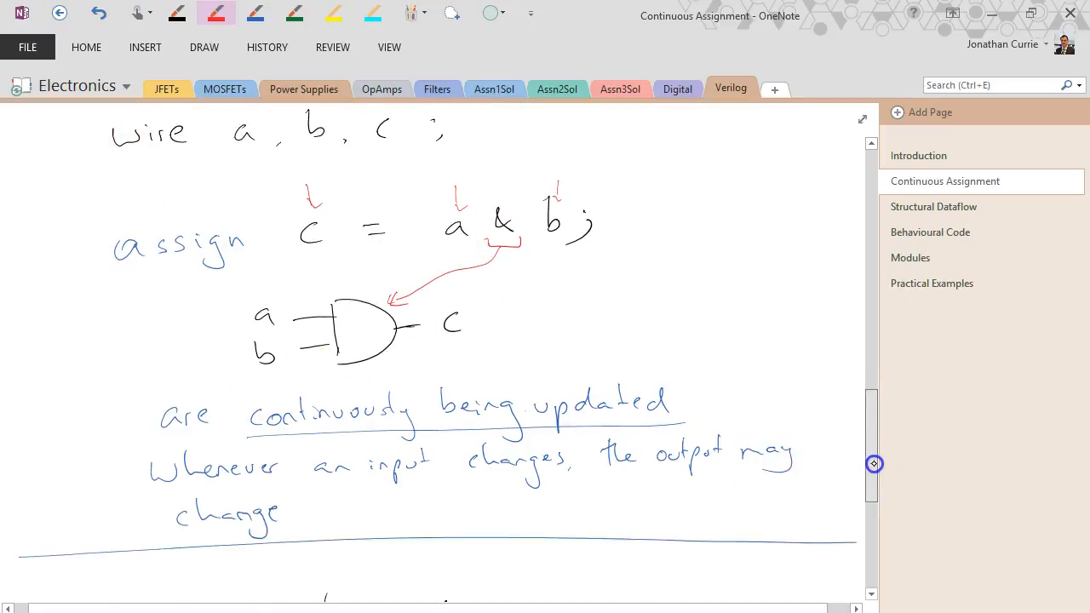
{"action": "scroll", "scroll_direction": "down", "scroll_amount": 3}
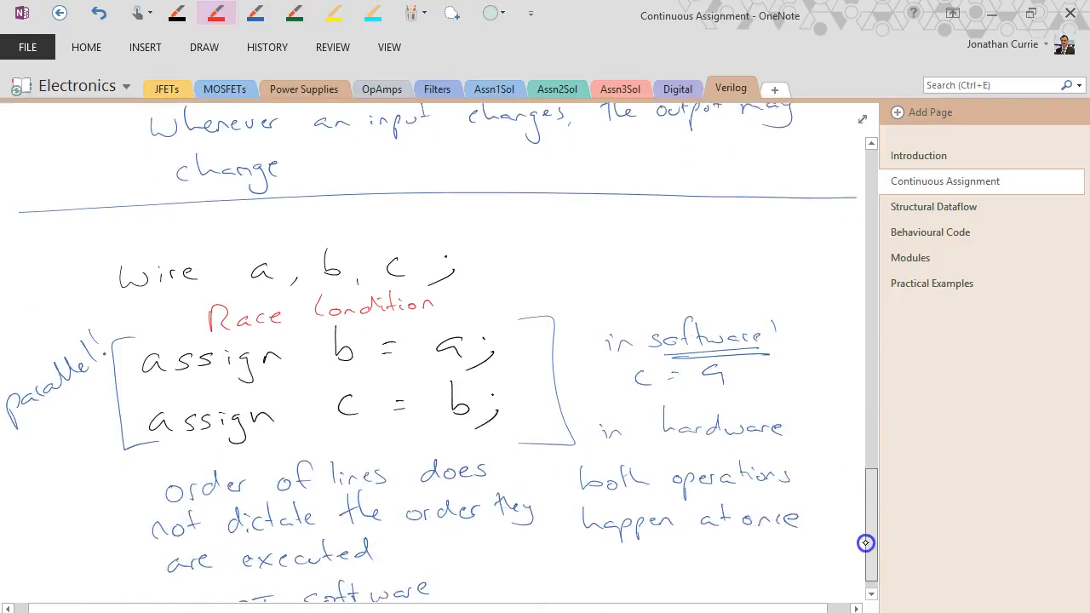